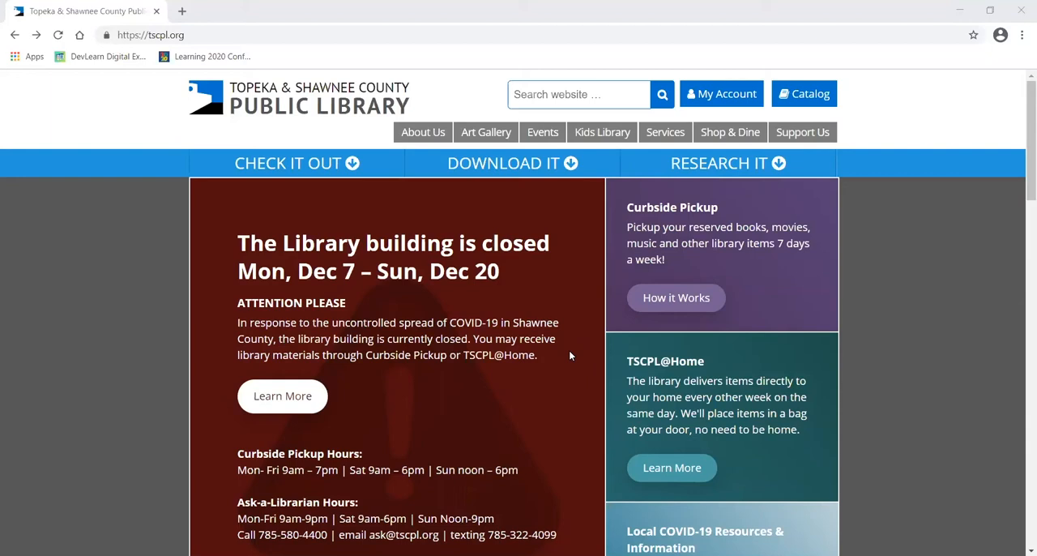
mouse_move(592, 356)
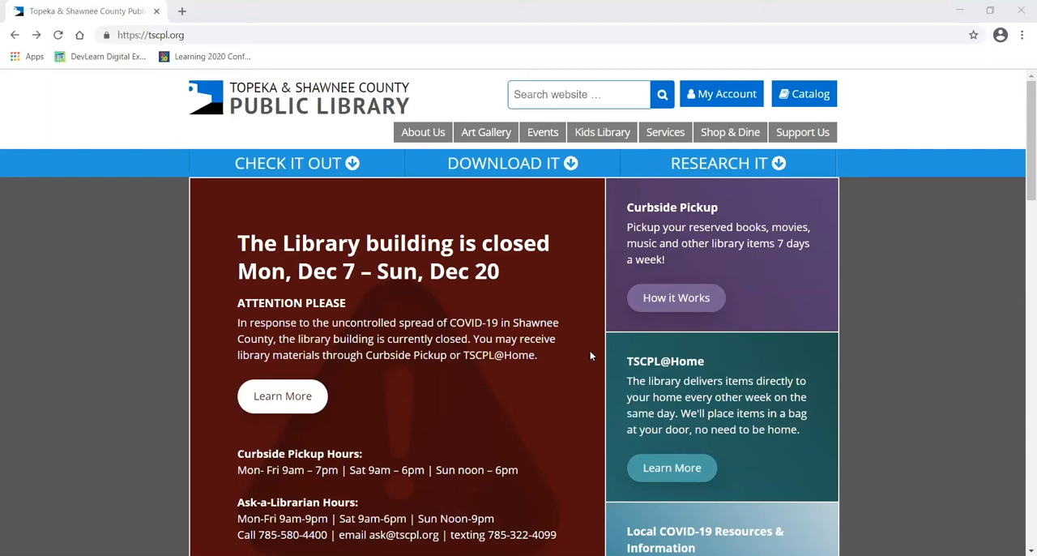
mouse_move(679, 468)
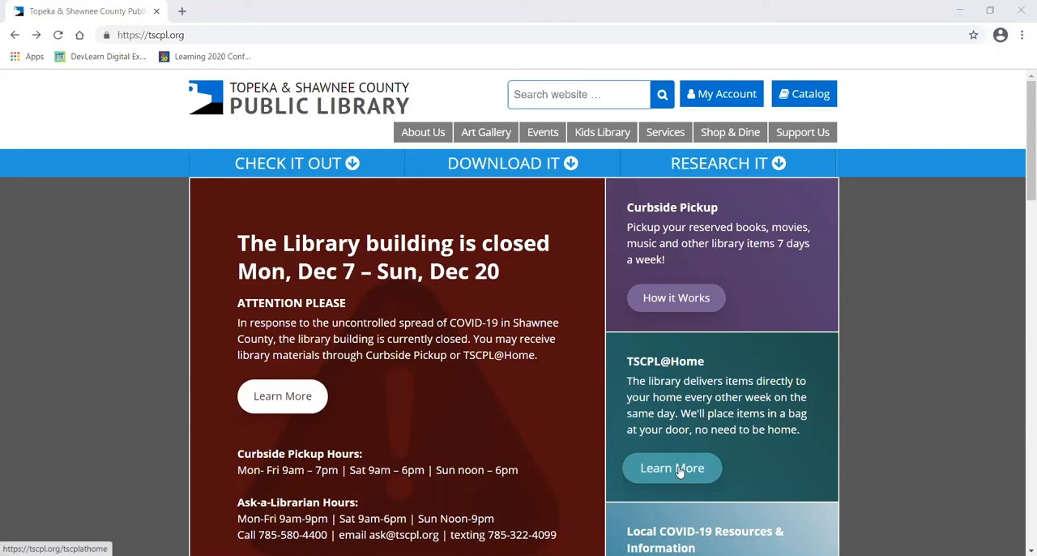
Step: Open the TSCPL@Home delivery service page via Learn More on the home page
left_click(672, 467)
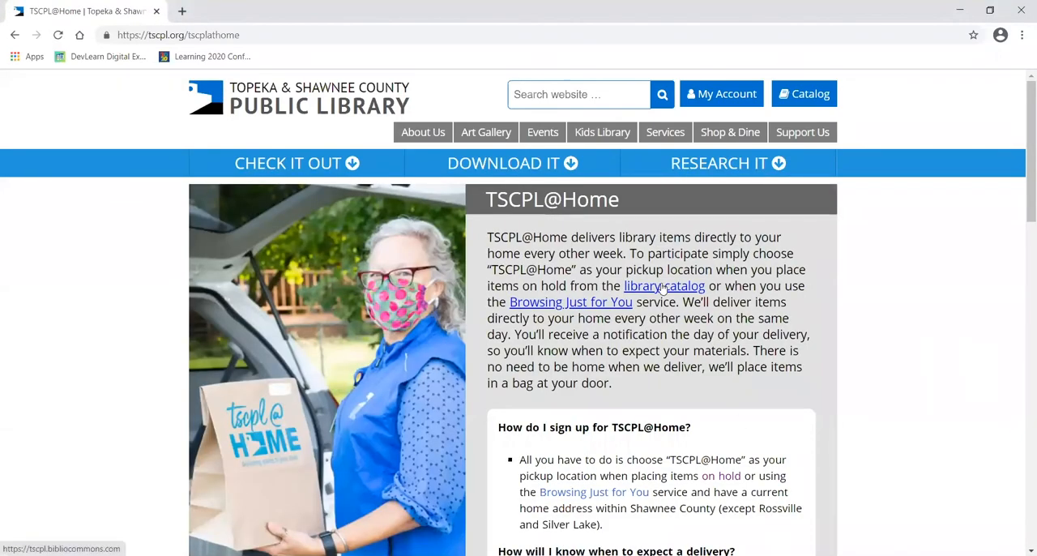
Step: Open the BiblioCommons library catalog in a new tab and focus its search box
left_click(642, 285)
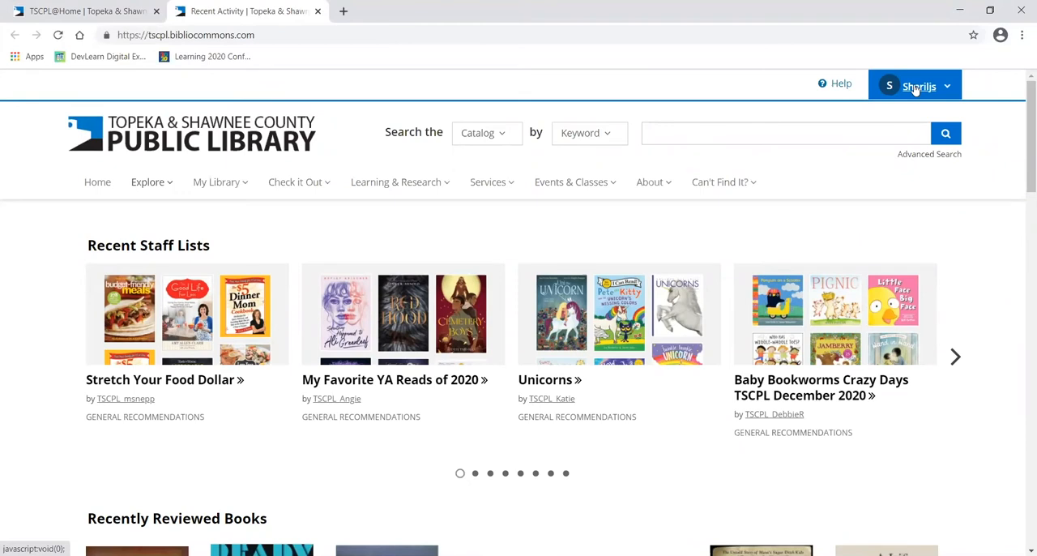
left_click(784, 133)
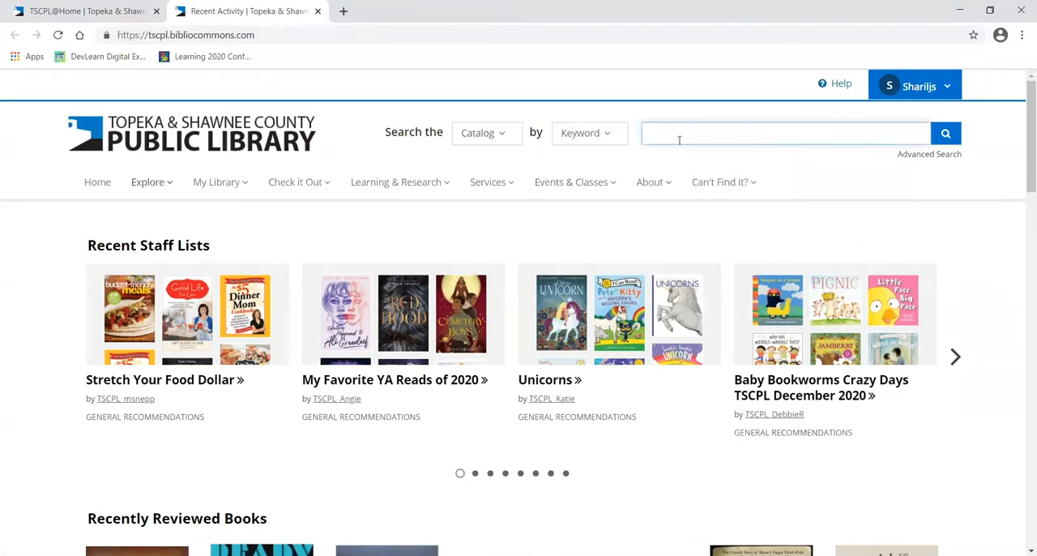
Step: Search the catalog for 'ready player two' and scroll through the four results
type("ready player two")
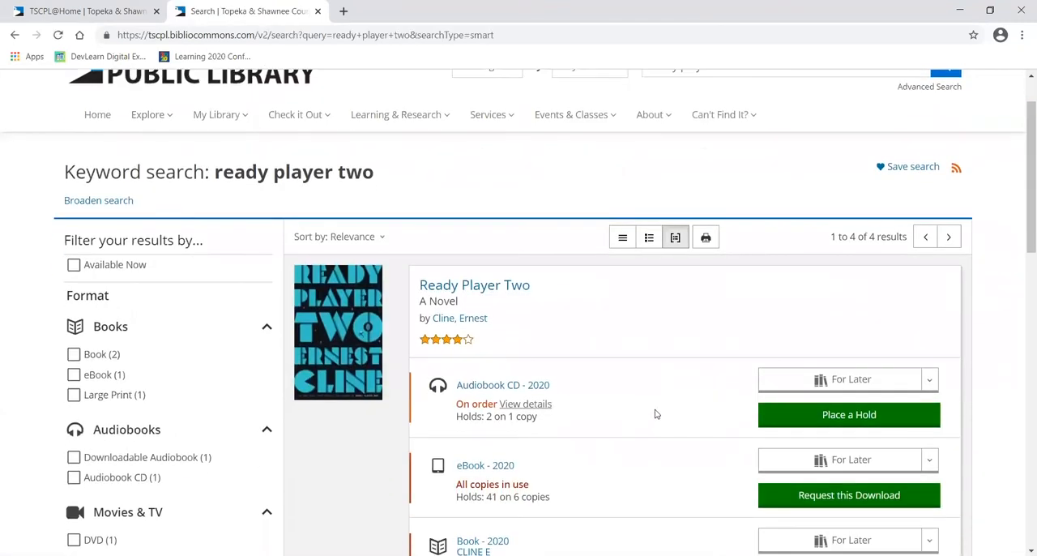
scroll("down", 3)
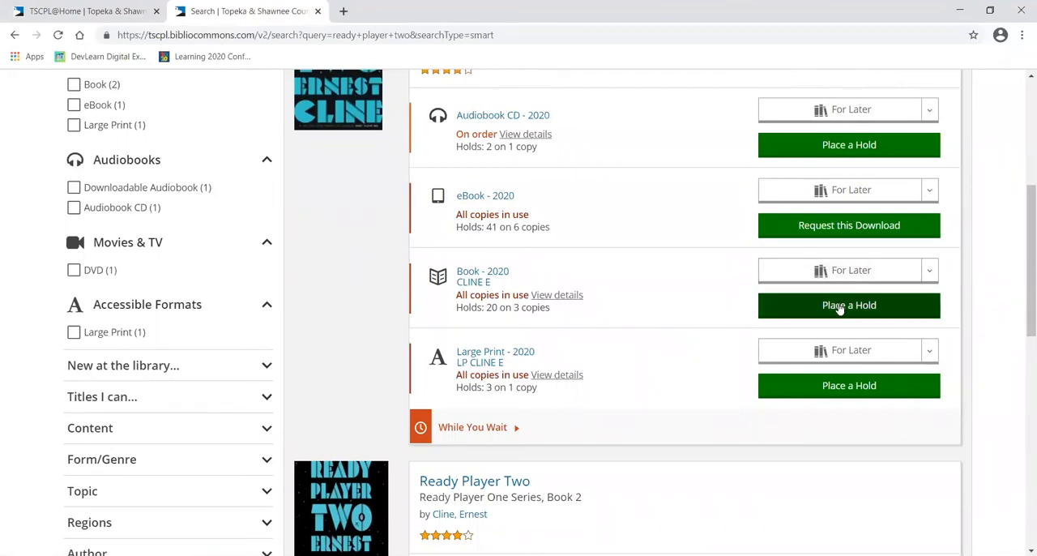
Step: Hold the 2020 Ready Player Two book with 2-TSCPL at Home as pickup location
left_click(848, 306)
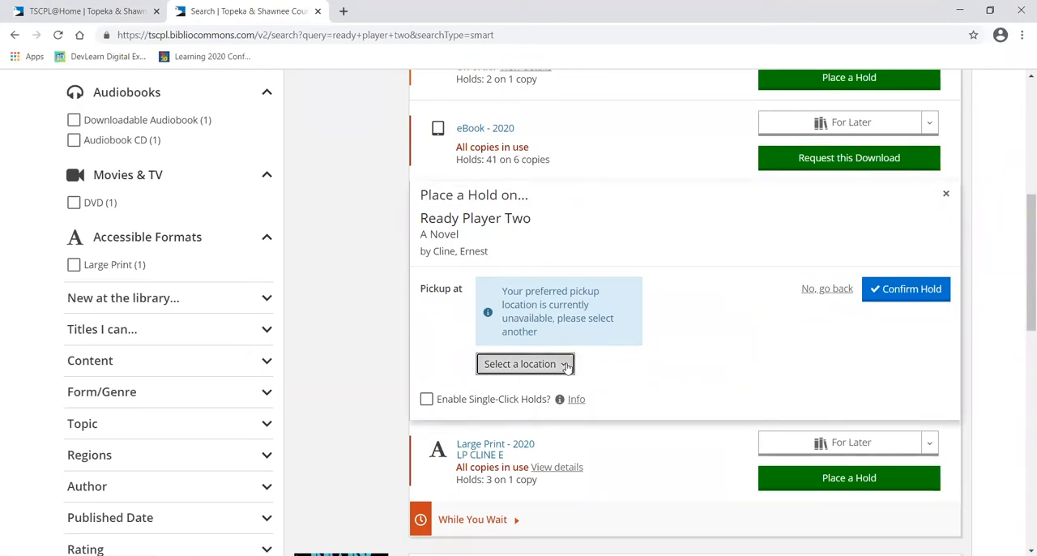
left_click(525, 364)
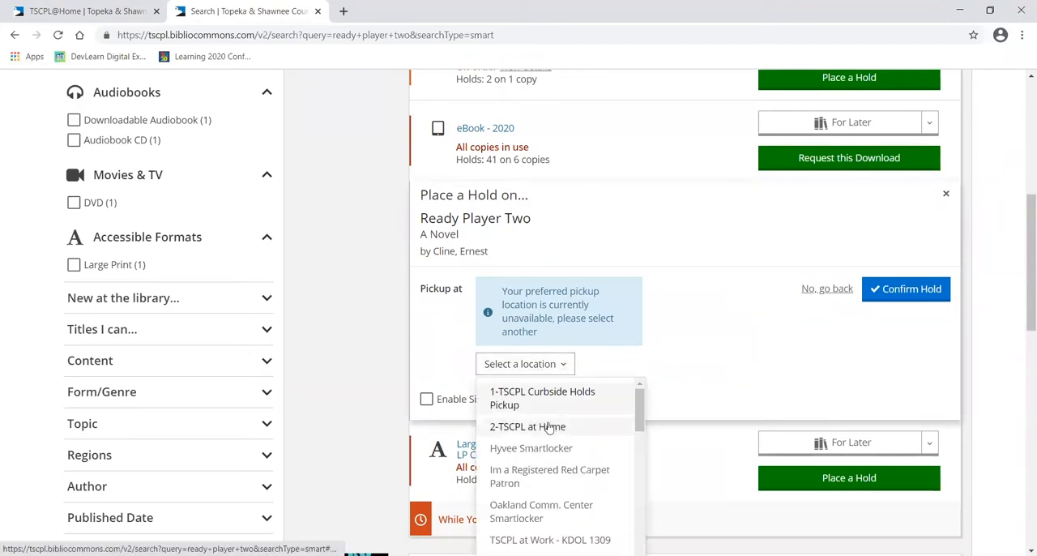
left_click(527, 427)
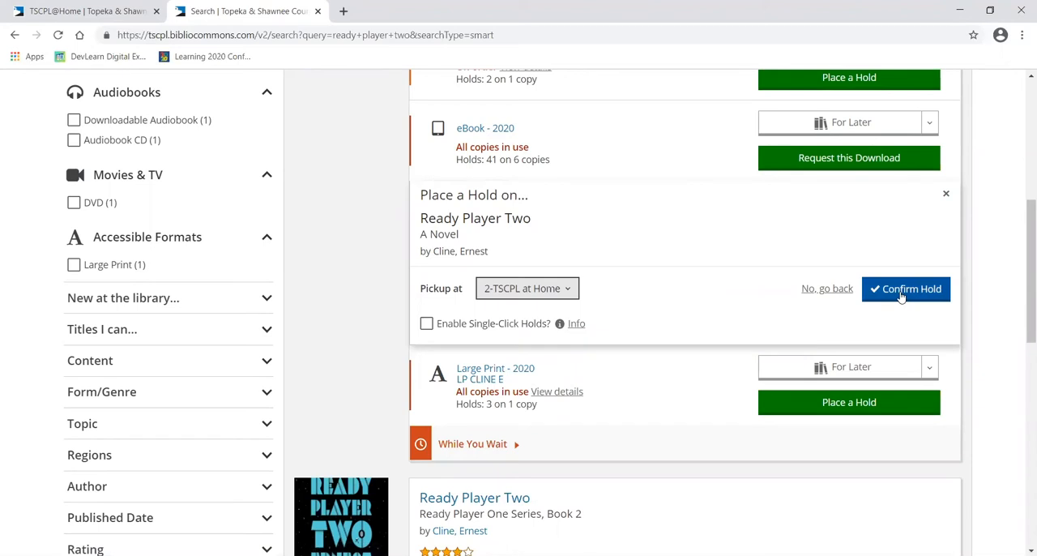
left_click(906, 289)
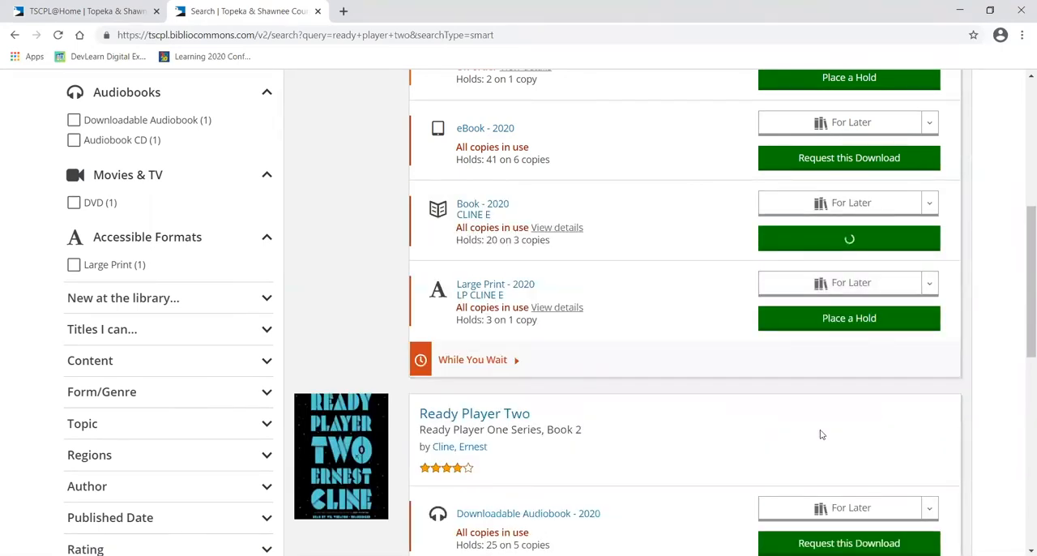
Step: Wait until the Book - 2020 button shows Cancel Hold for Ready Player Two
left_click(849, 237)
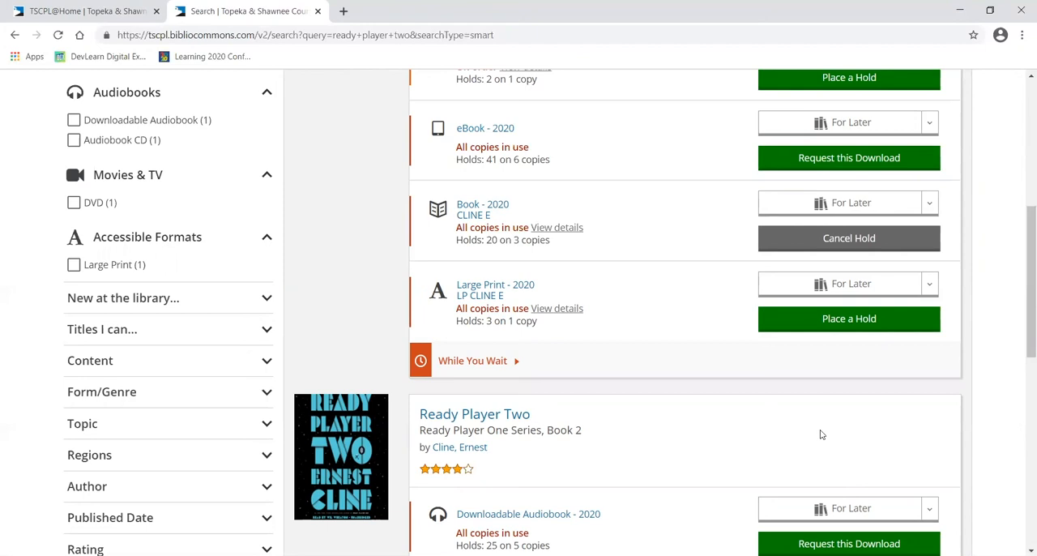
mouse_move(792, 461)
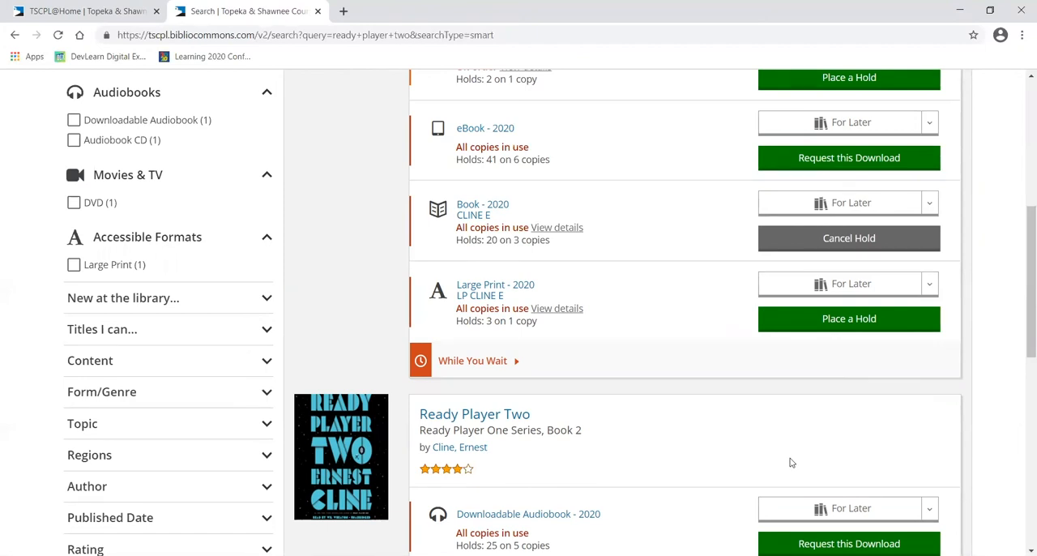